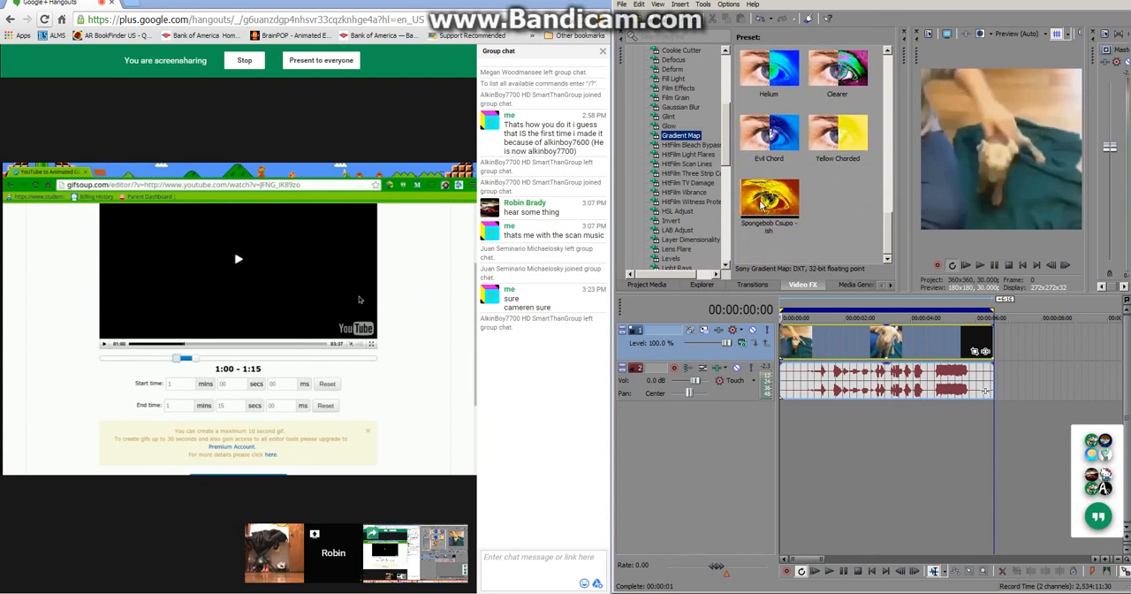
# Generate the GIF preview from the chosen one-minute interval of the goat video.
pyautogui.doubleClick(769, 202)
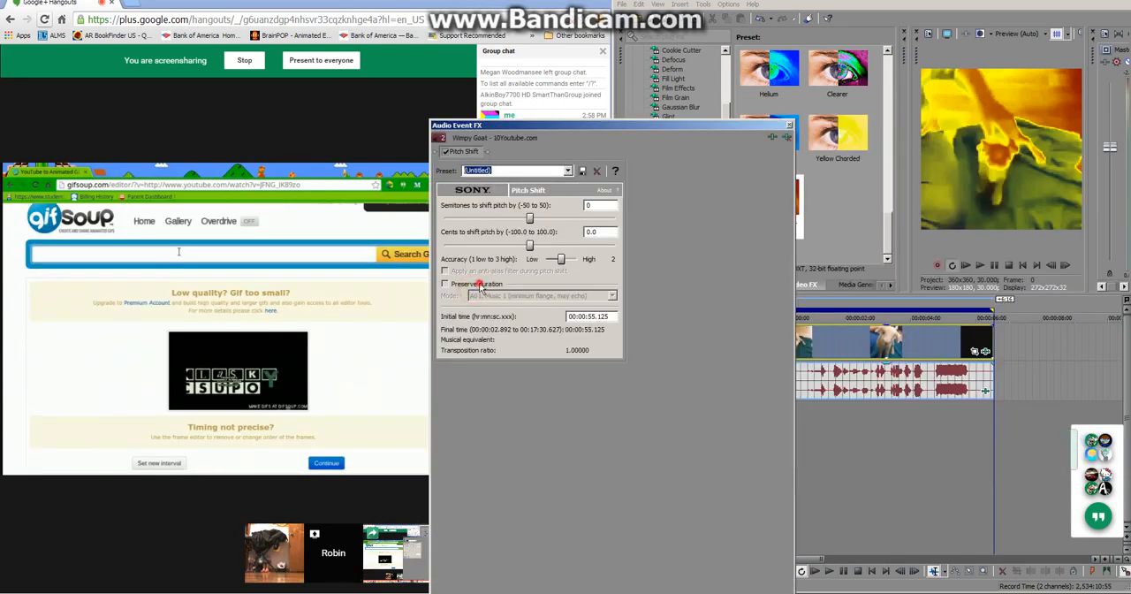
# Set Pitch Shift to preserve duration with A17 Drums mode, then close the dialog.
pyautogui.click(611, 295)
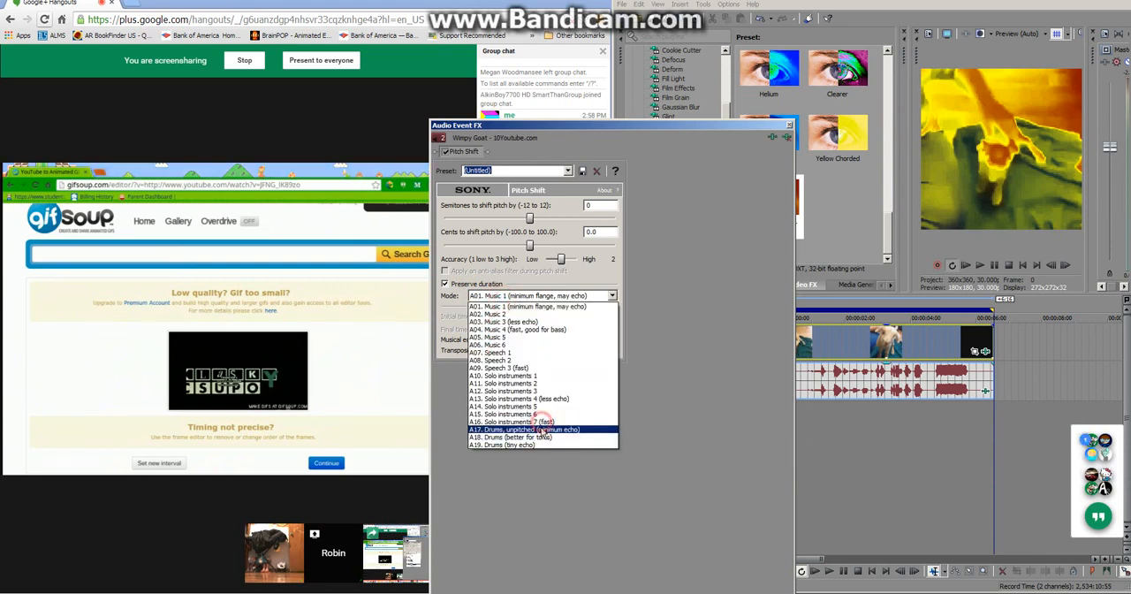
pyautogui.click(525, 430)
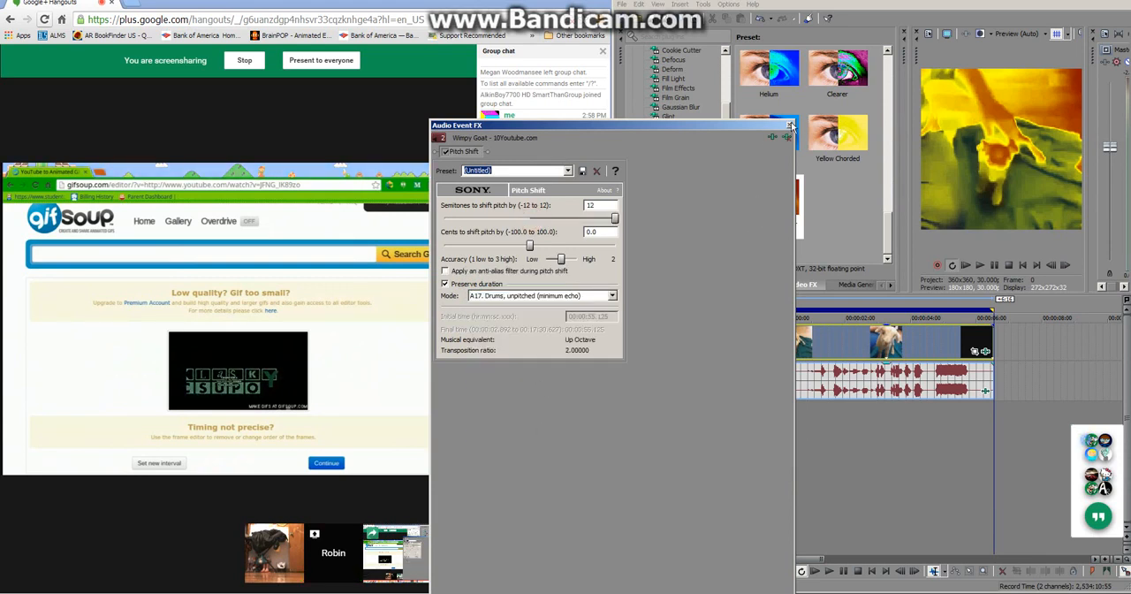
pyautogui.click(790, 125)
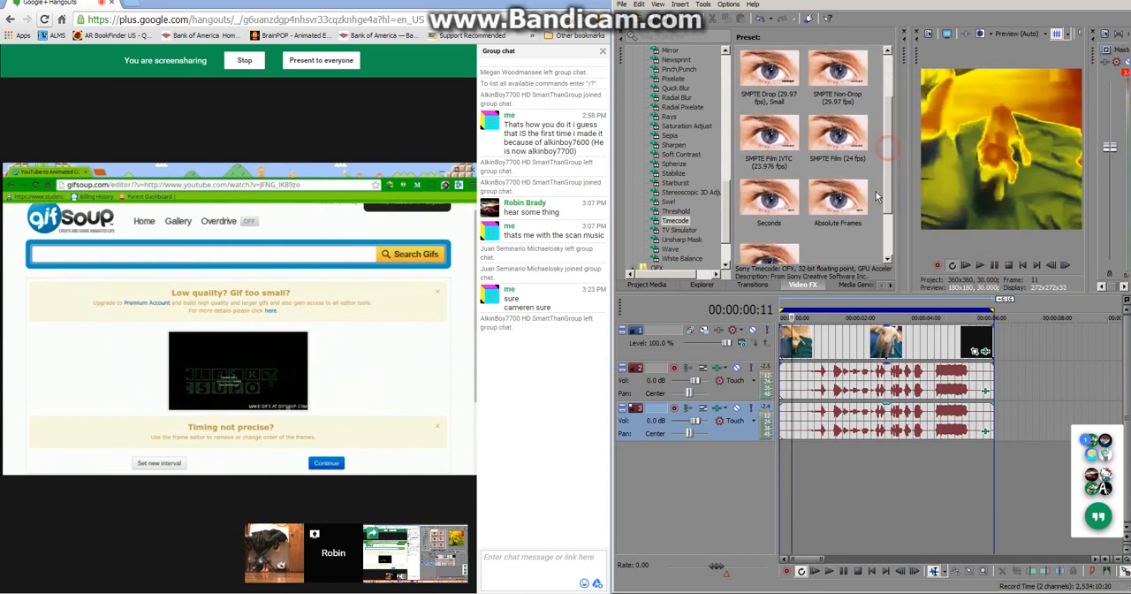
# Apply the Absolute Frames timecode preset to the goat clip, then play and stop the preview.
pyautogui.click(837, 199)
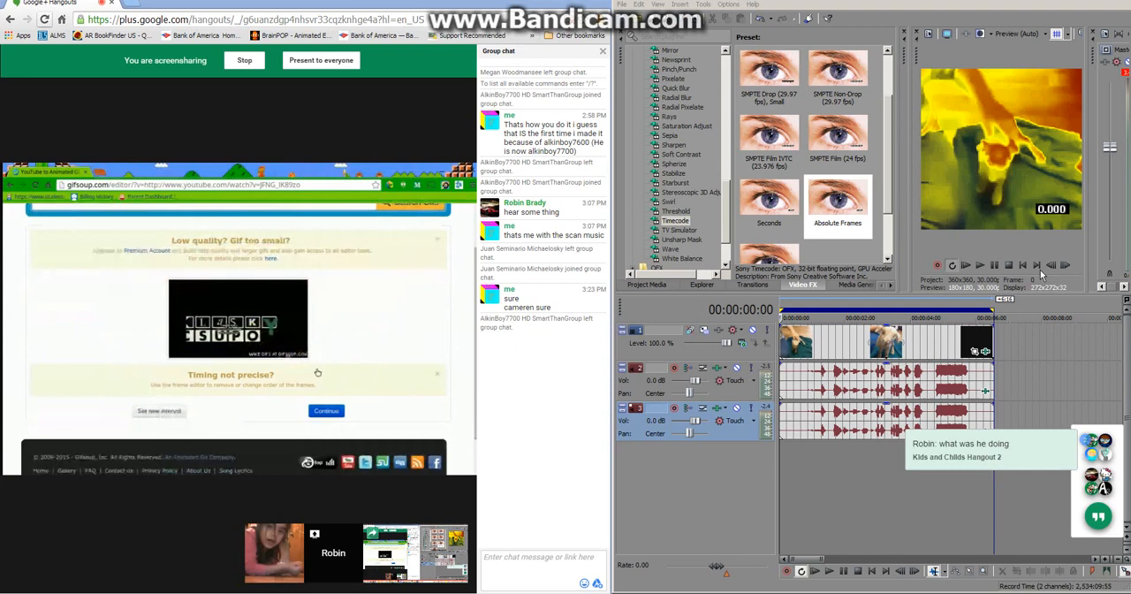
pyautogui.click(967, 265)
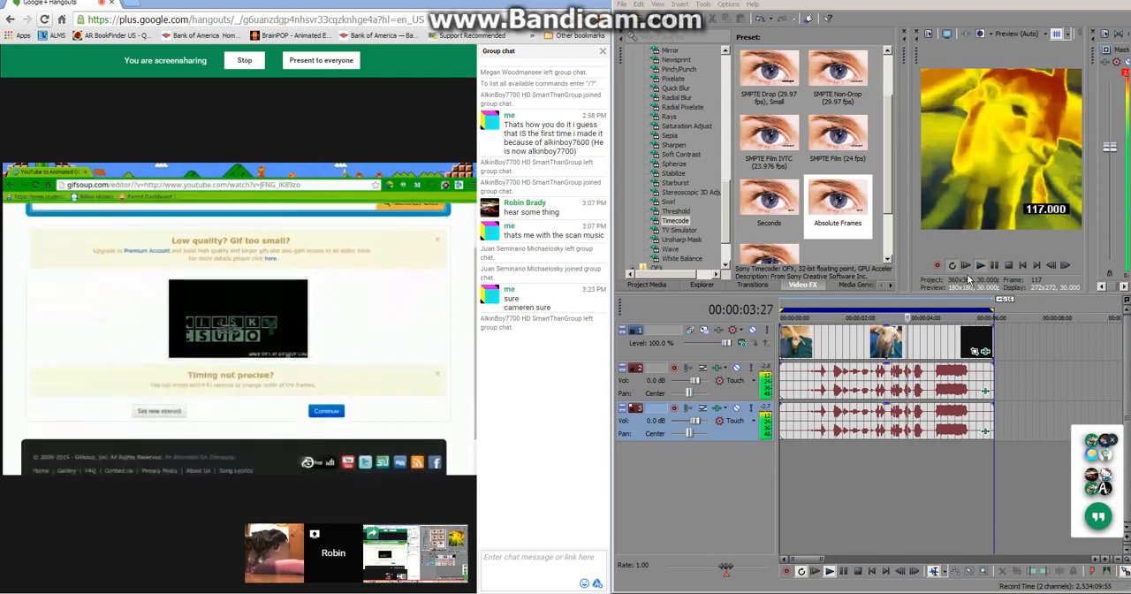
pyautogui.click(995, 265)
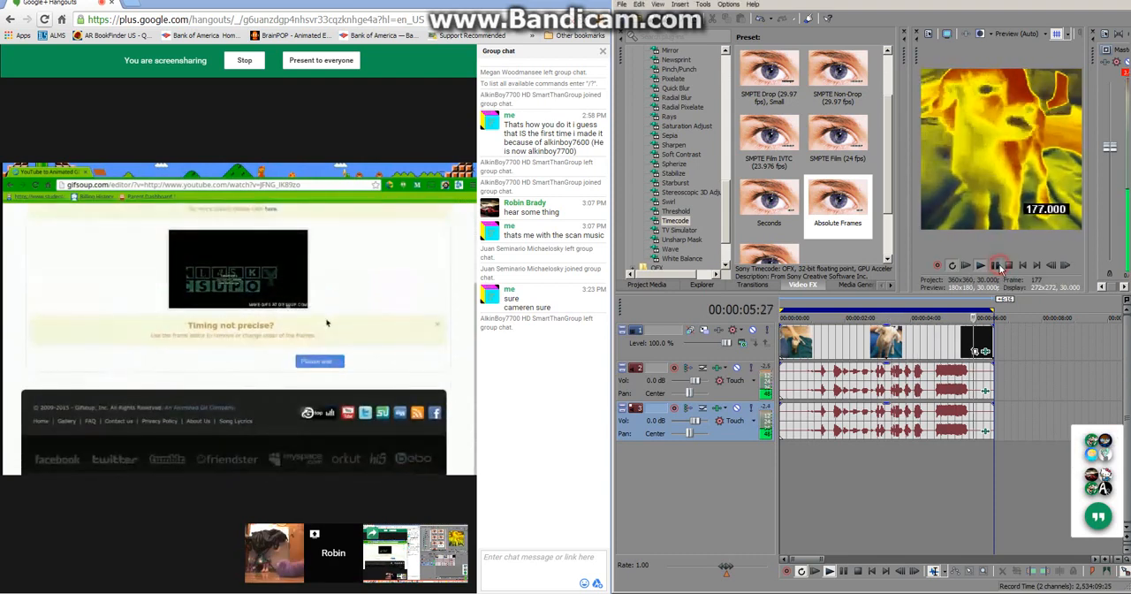